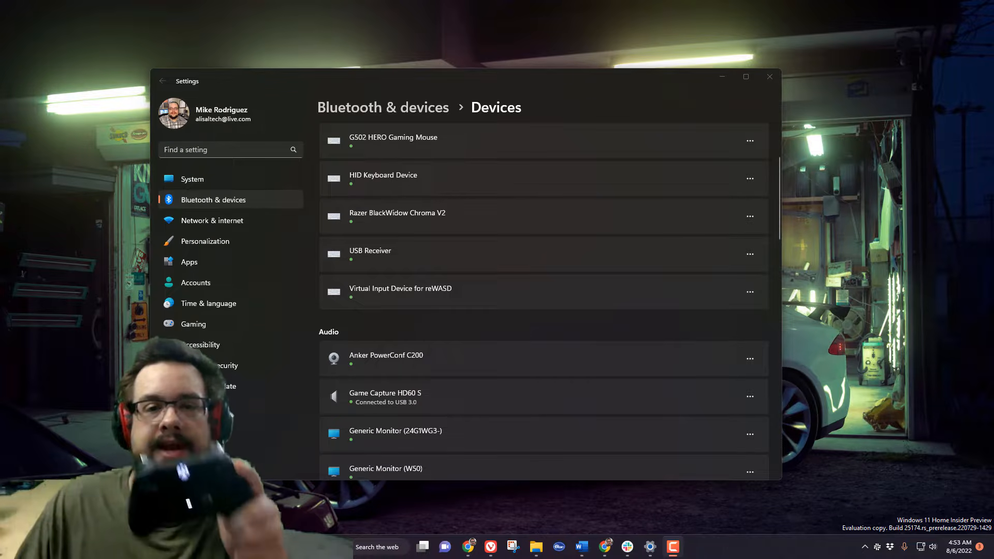
# Step: Search Start for 'bluetooth and other devices settings' and open the Bluetooth & devices page
pyautogui.scroll(3)
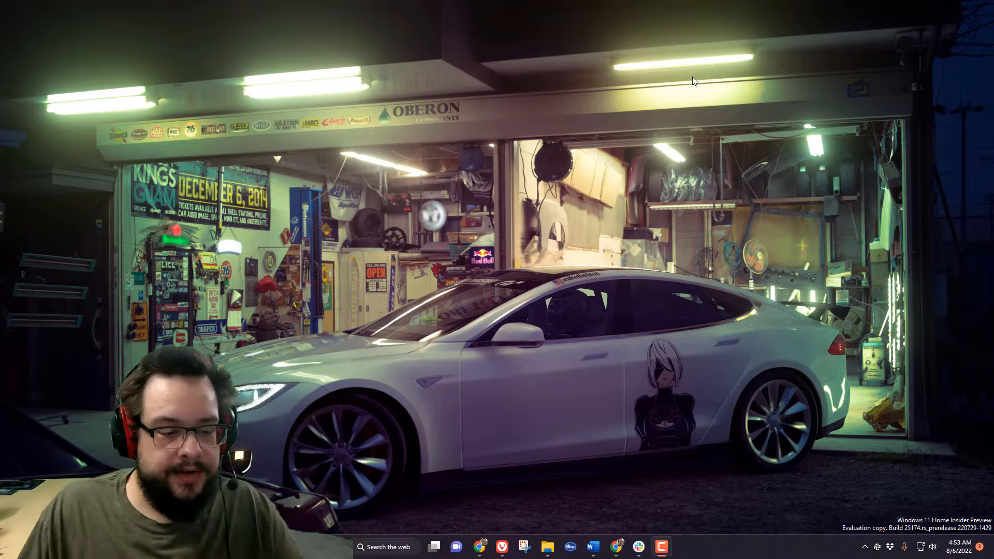
pyautogui.click(434, 547)
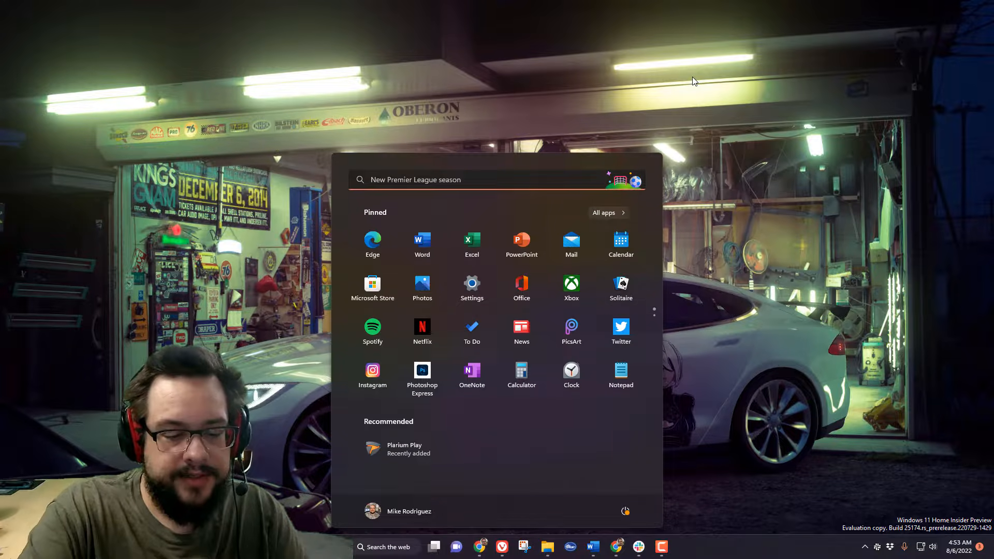
pyautogui.write('bluetooth and other devices settings')
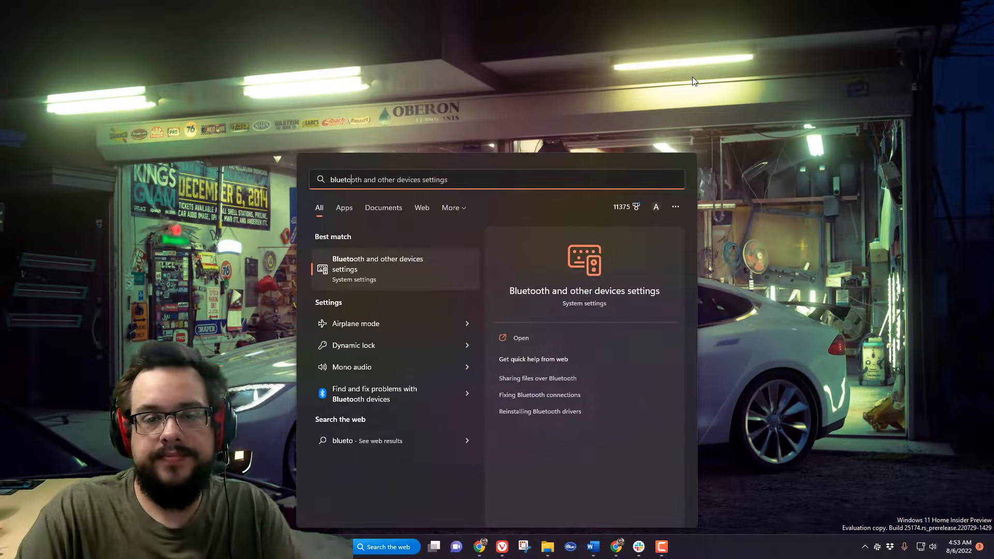
pyautogui.click(376, 263)
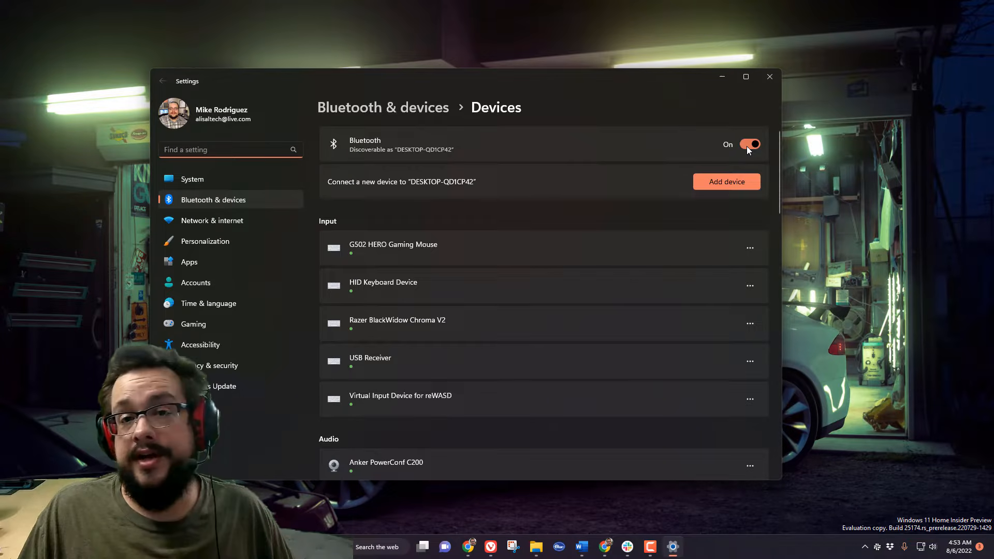
# Step: Add a device and pair the Xbox Elite Wireless Controller, dismissing the game bar tip
pyautogui.click(725, 181)
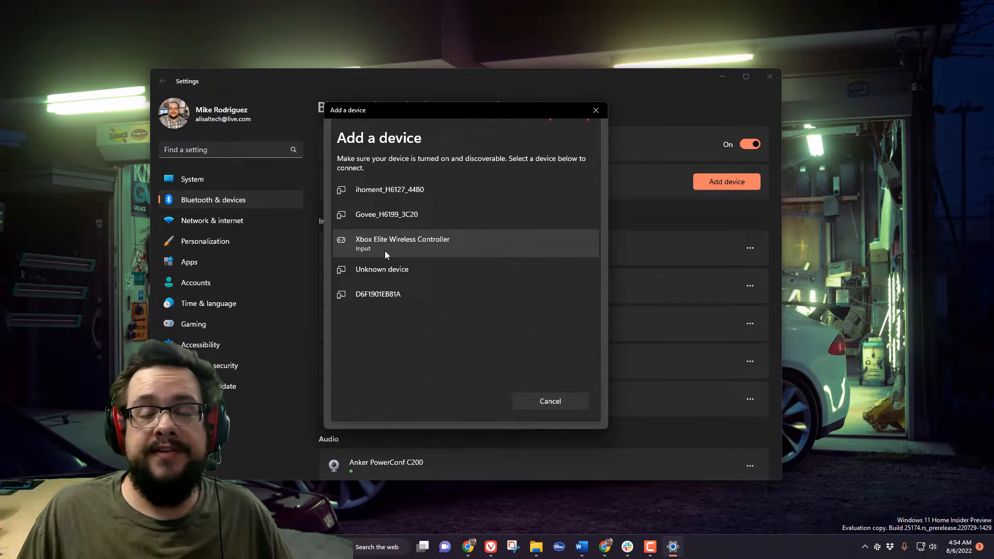
pyautogui.click(402, 244)
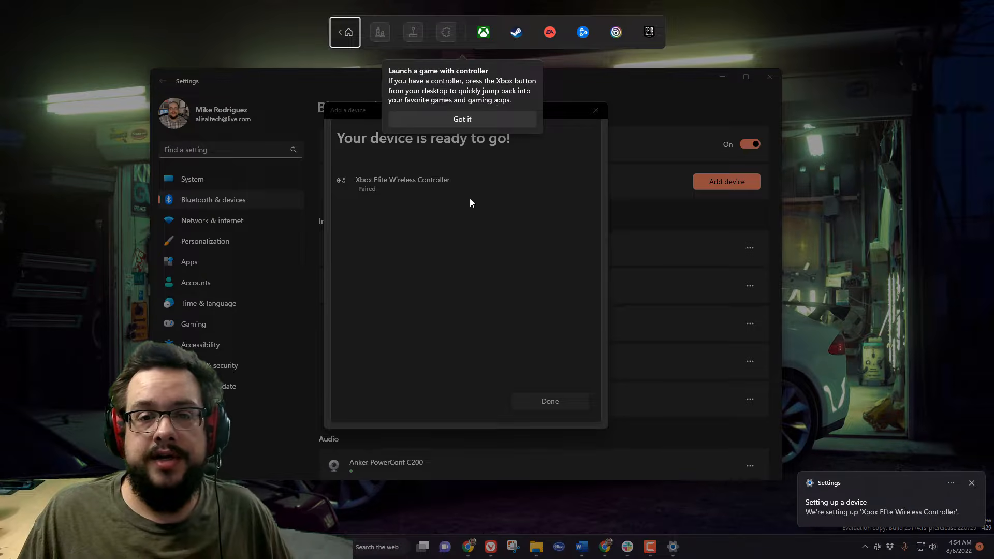
pyautogui.click(462, 119)
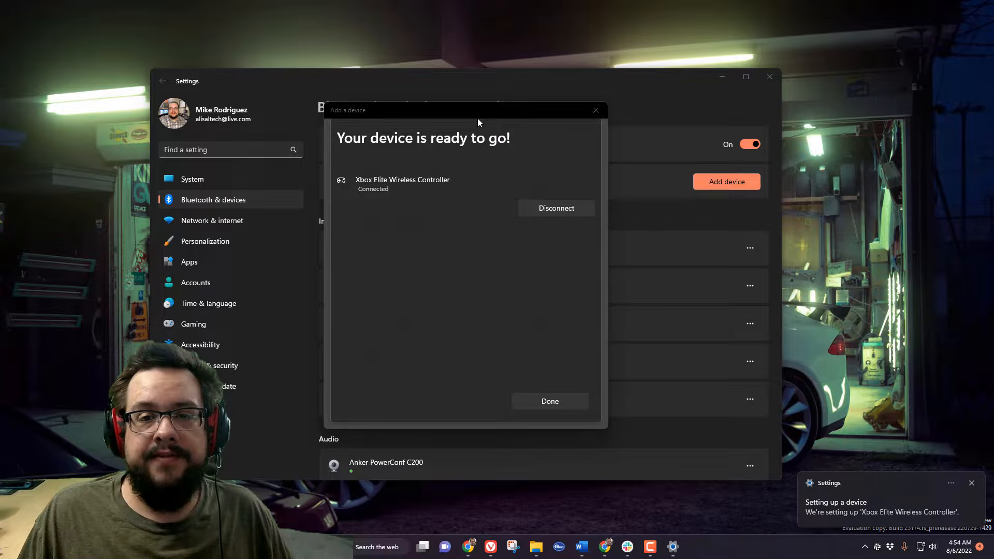
# Step: Finish pairing so the controller shows Connected under Input, then search Start for 'ac'
pyautogui.click(549, 400)
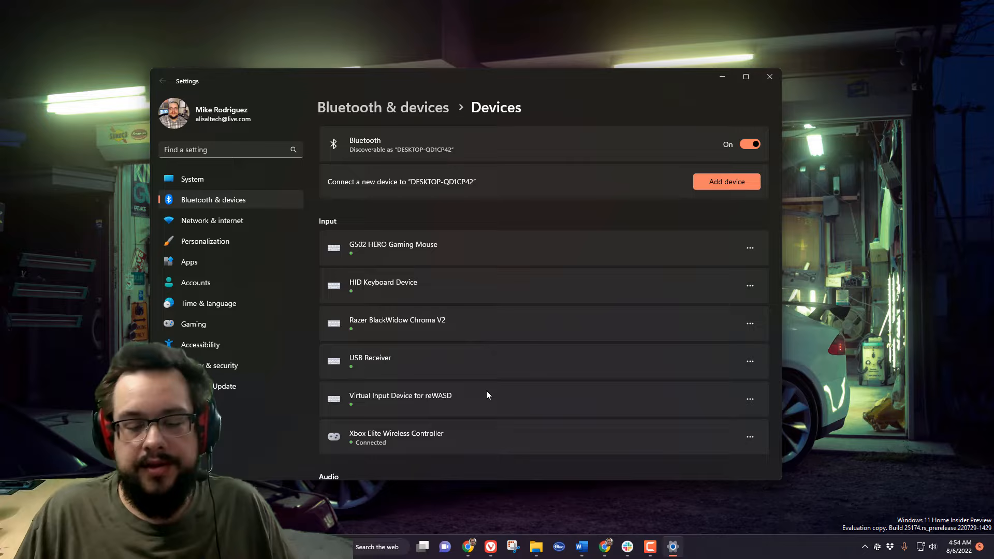
pyautogui.moveTo(571, 360)
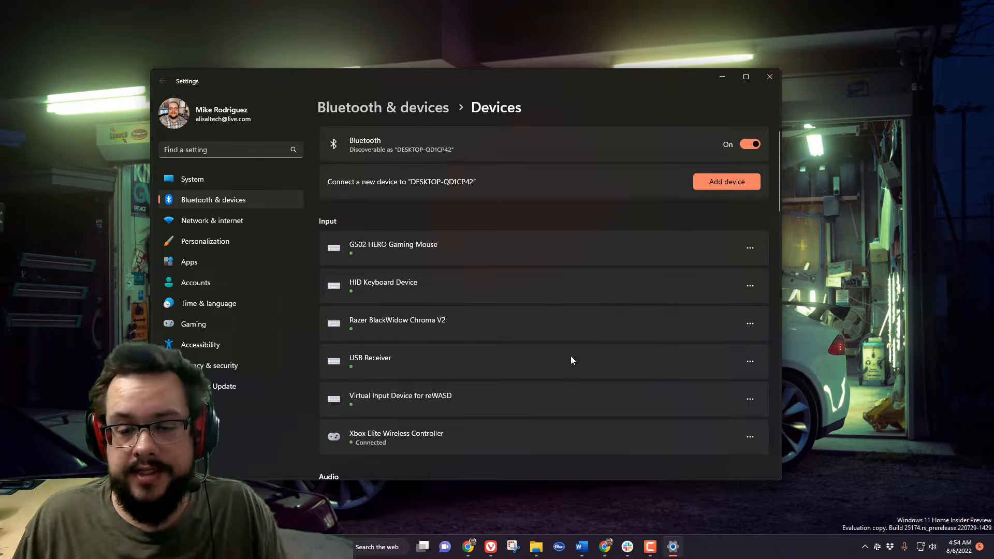
pyautogui.click(863, 547)
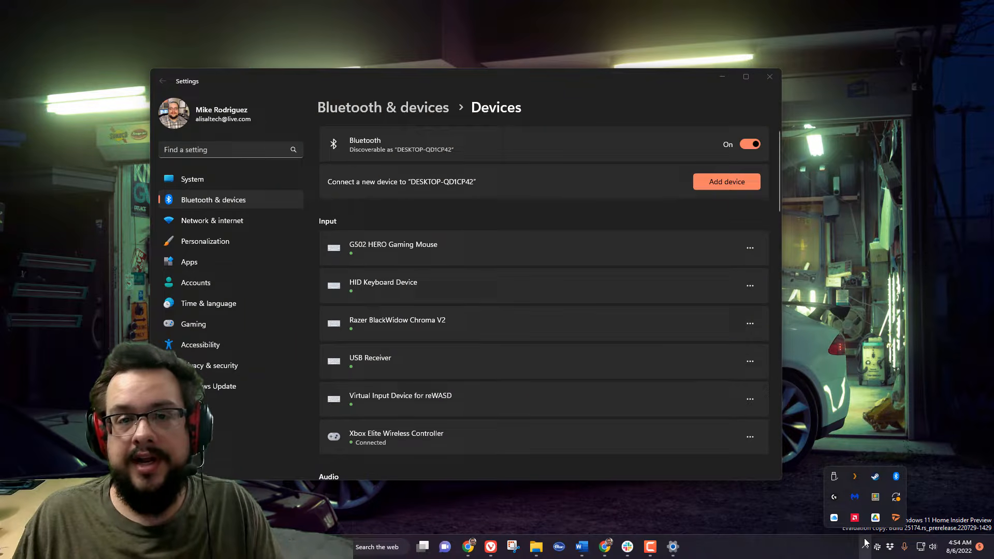
pyautogui.moveTo(277, 523)
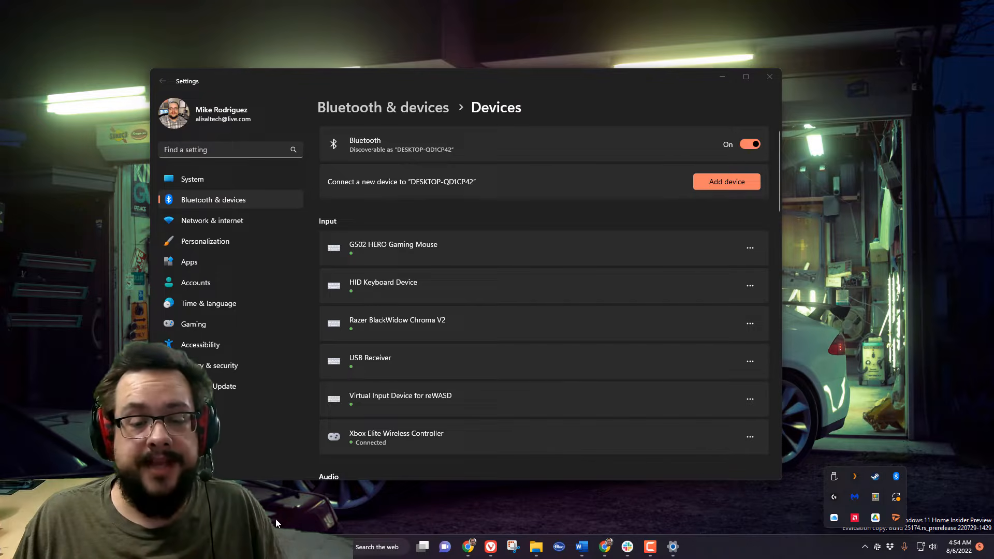
pyautogui.write('ac')
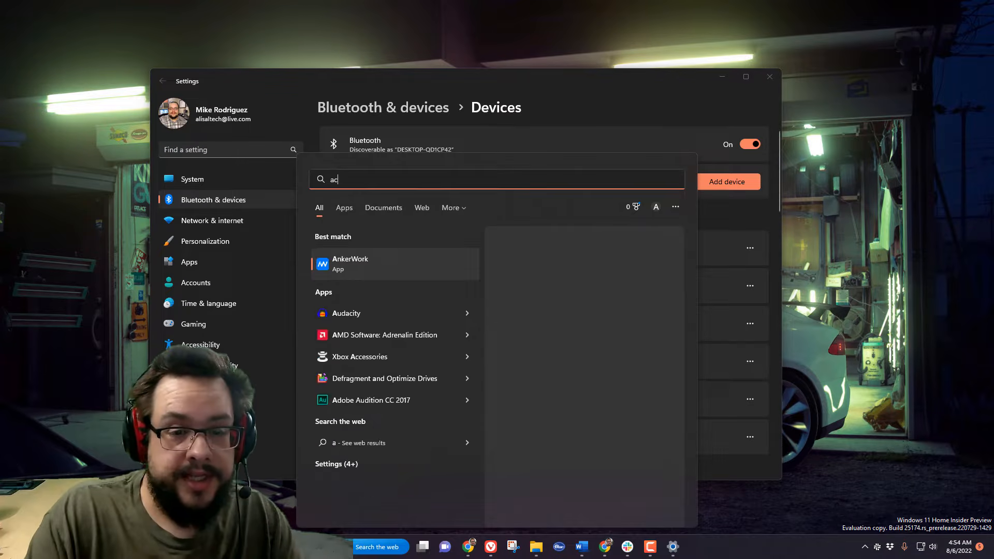
# Step: Launch Xbox Accessories to see the controller connected via Bluetooth, then close it
pyautogui.click(359, 356)
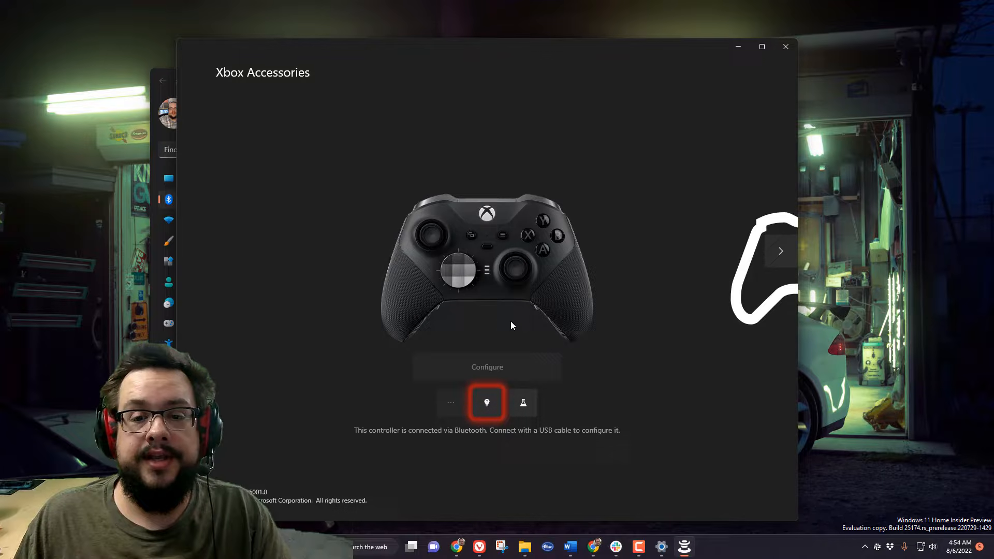
pyautogui.moveTo(474, 375)
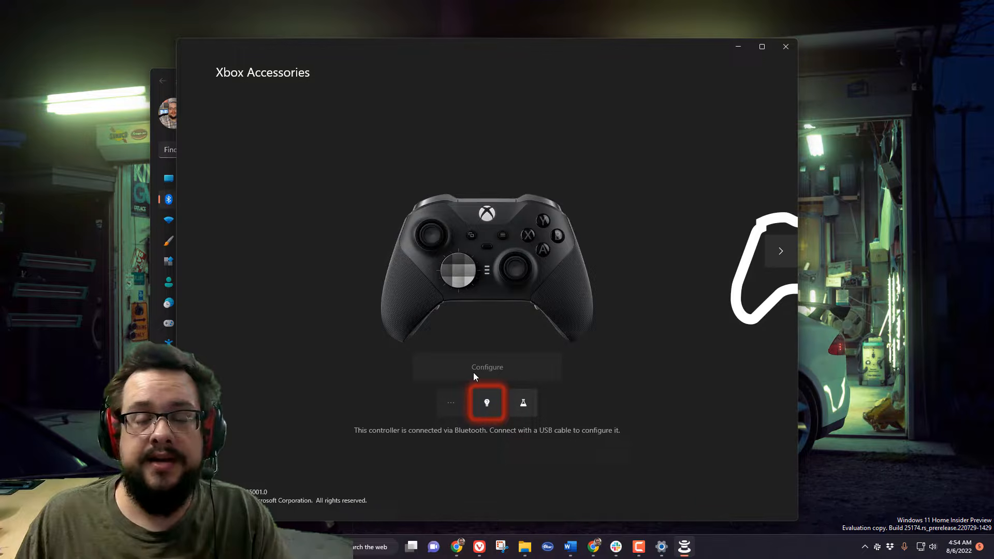
pyautogui.moveTo(444, 370)
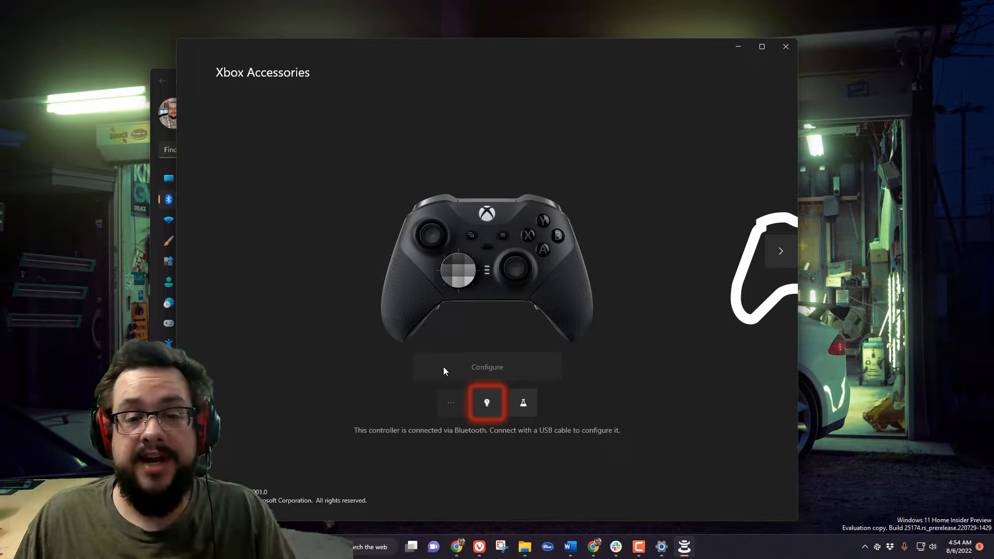
pyautogui.moveTo(397, 340)
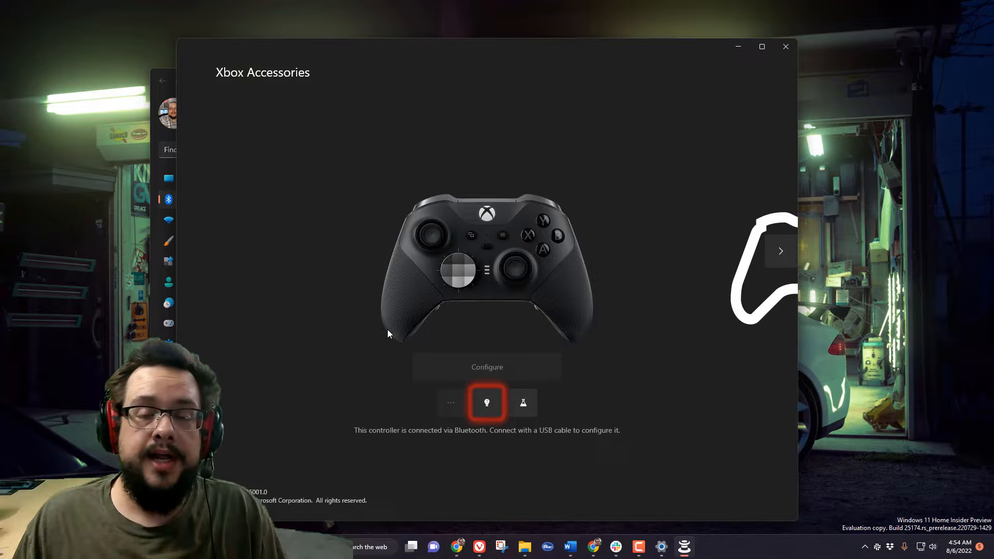
pyautogui.moveTo(786, 47)
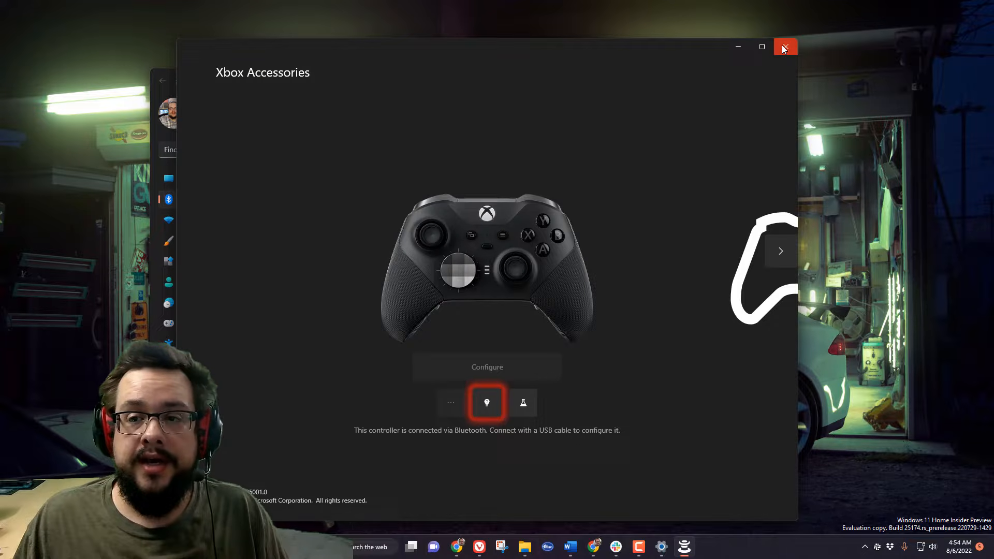
pyautogui.click(785, 47)
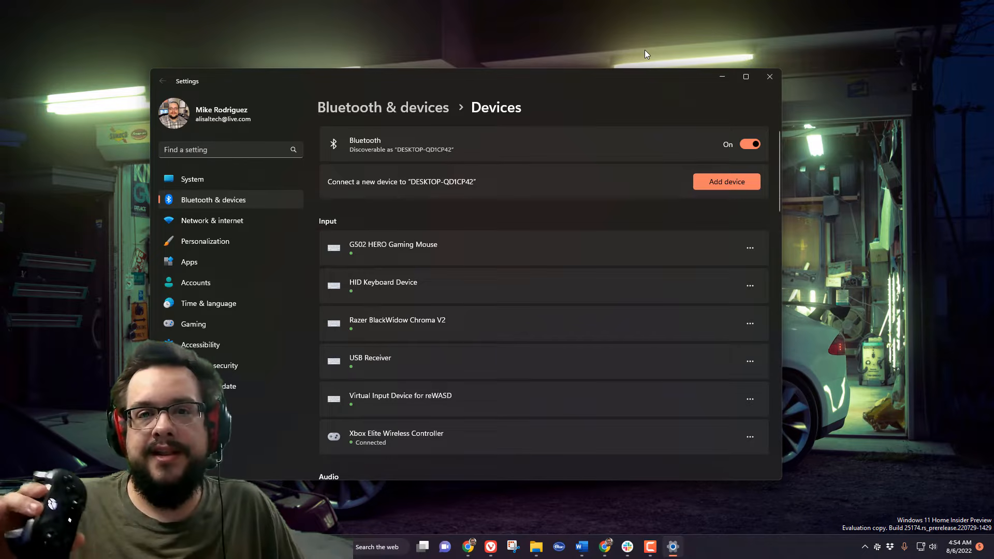
pyautogui.moveTo(675, 5)
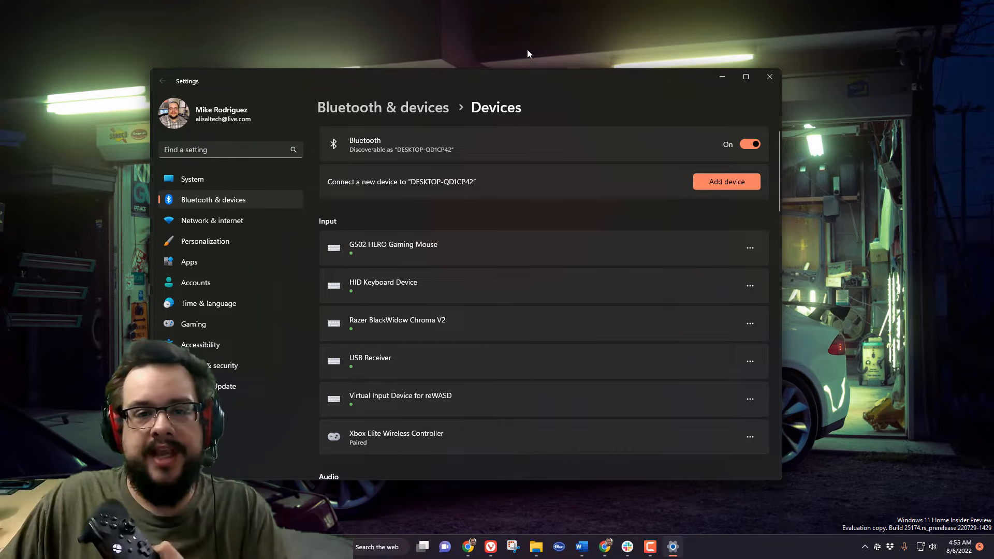
# Step: With the controller now only Paired, start a new Add a device search
pyautogui.click(726, 182)
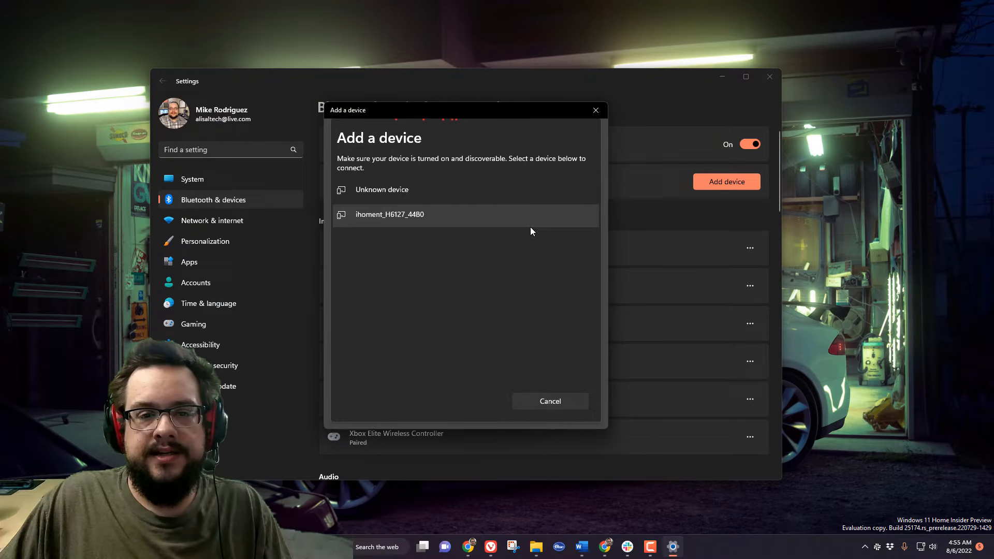
pyautogui.moveTo(483, 282)
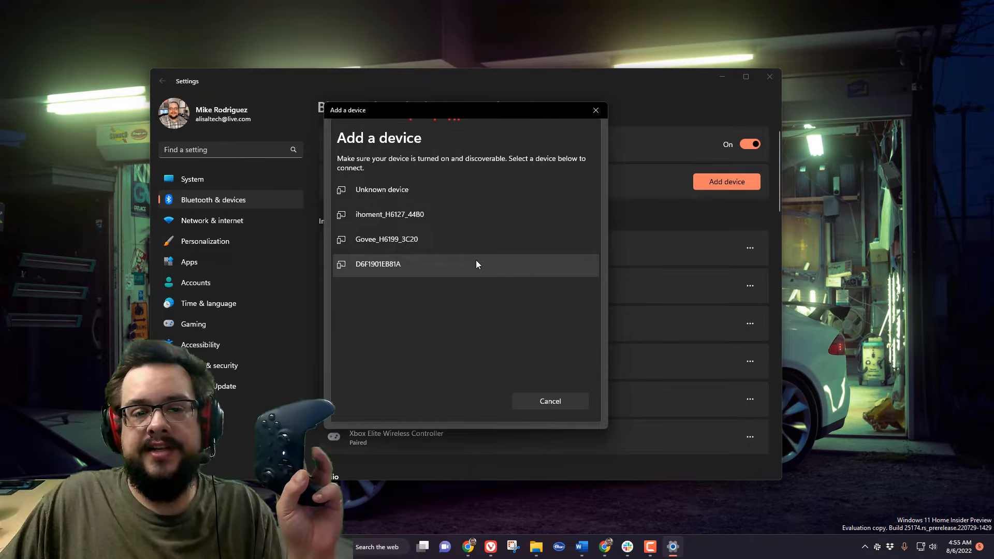
pyautogui.moveTo(684, 405)
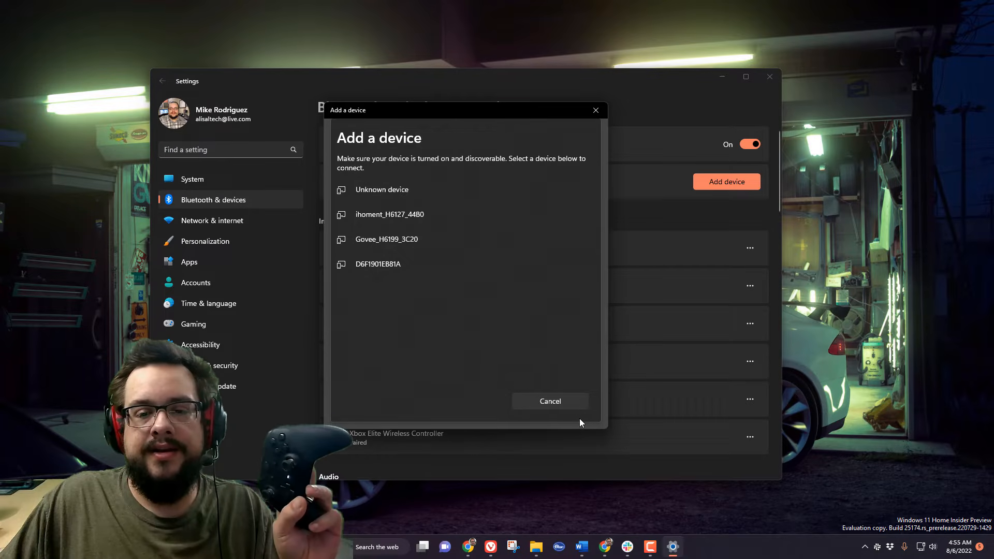
pyautogui.click(548, 400)
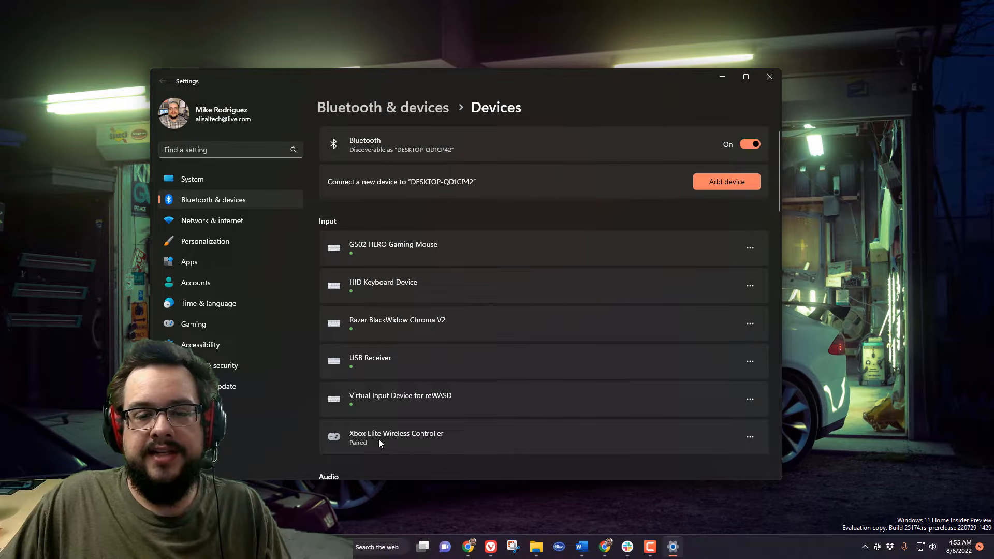
pyautogui.moveTo(433, 449)
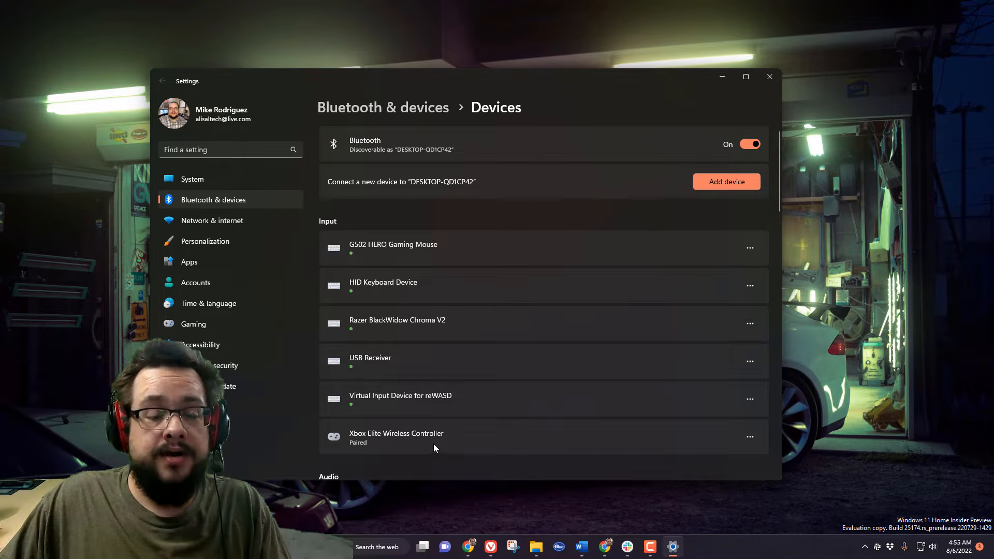
pyautogui.moveTo(755, 447)
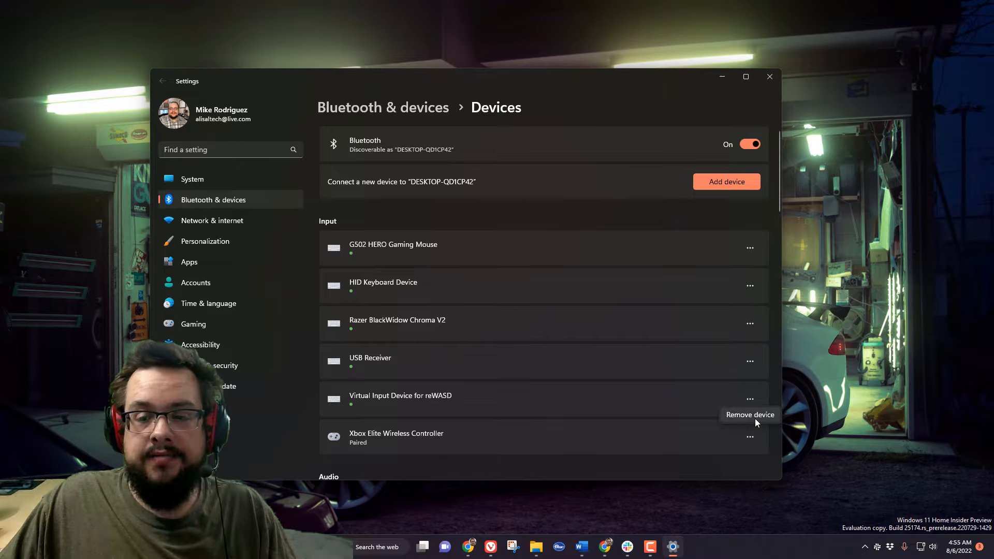
# Step: Confirm Yes to remove the Xbox Elite Wireless Controller from the input devices
pyautogui.click(750, 414)
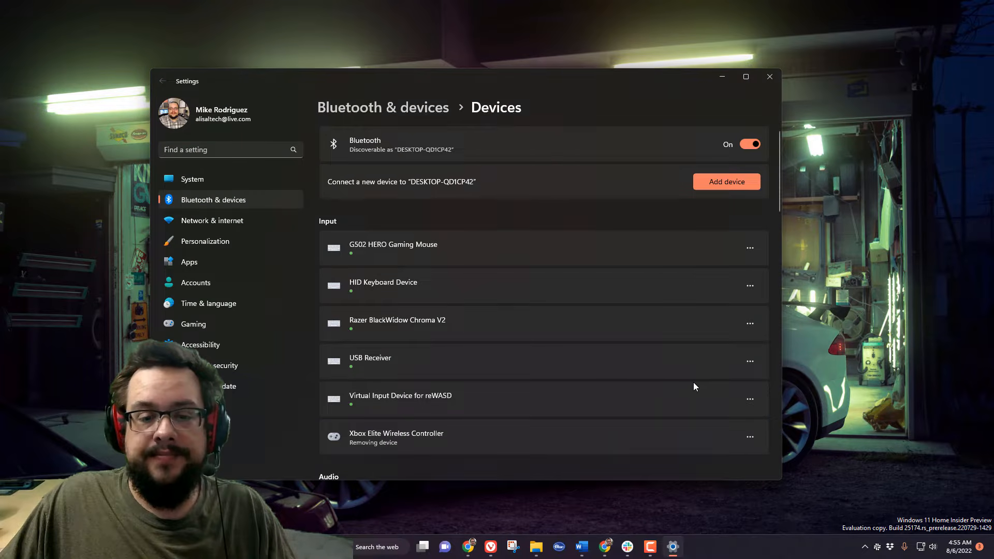
pyautogui.moveTo(366, 483)
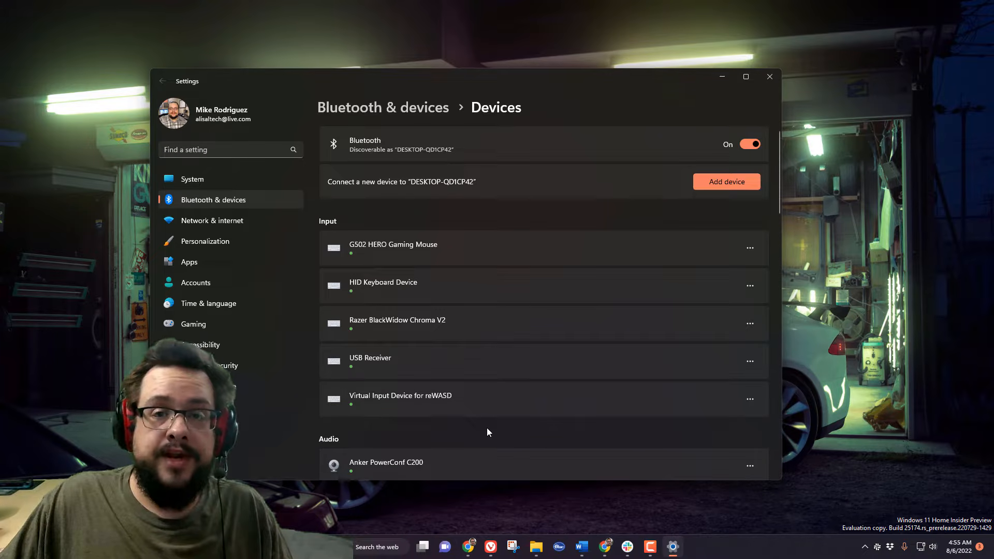
pyautogui.moveTo(488, 430)
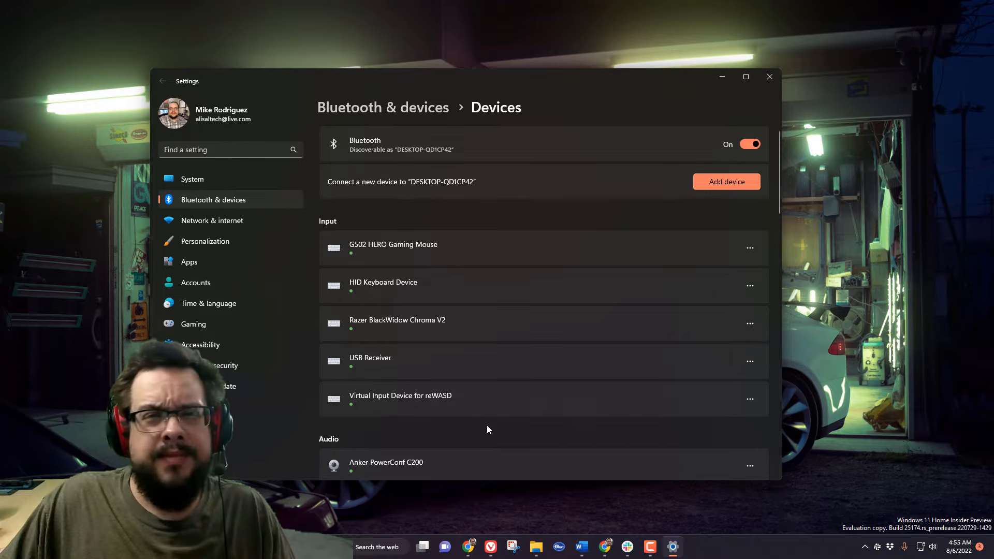
pyautogui.moveTo(691, 359)
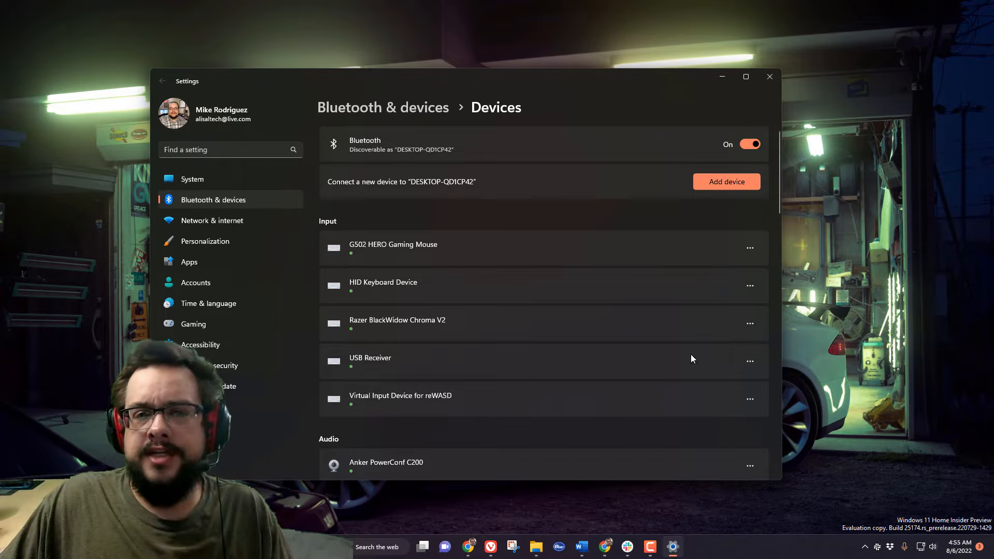
# Step: Add a Bluetooth device and pair the controller discovered as Input
pyautogui.click(727, 182)
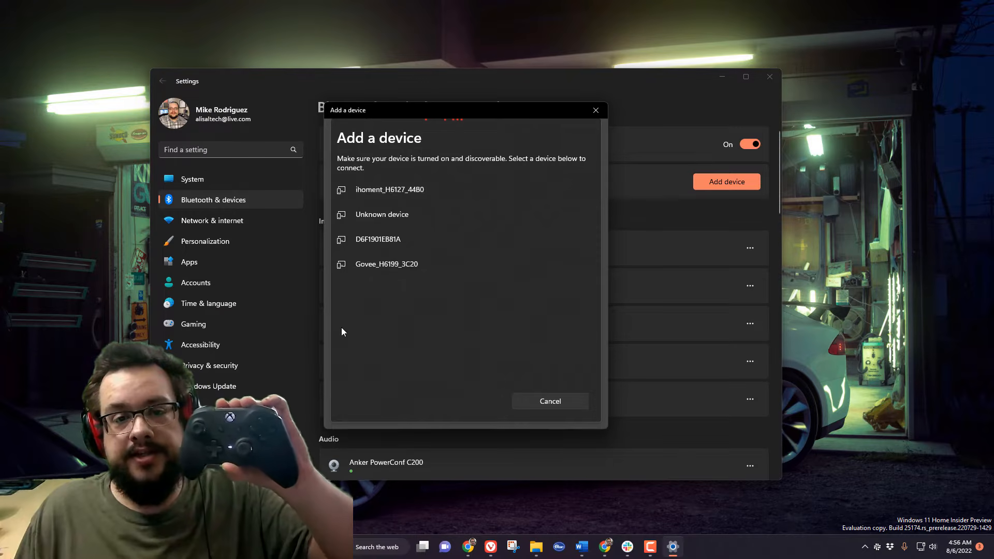
pyautogui.moveTo(458, 292)
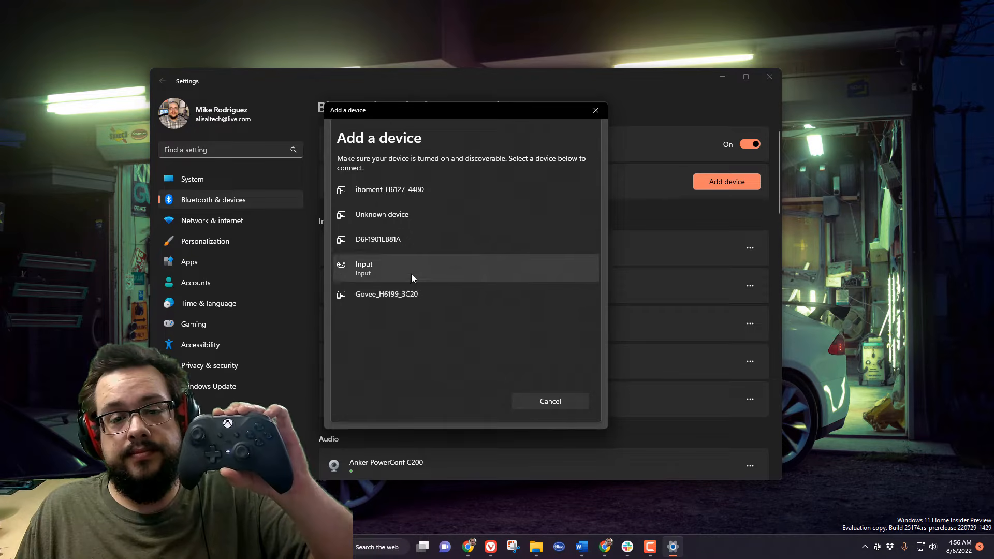
pyautogui.click(401, 267)
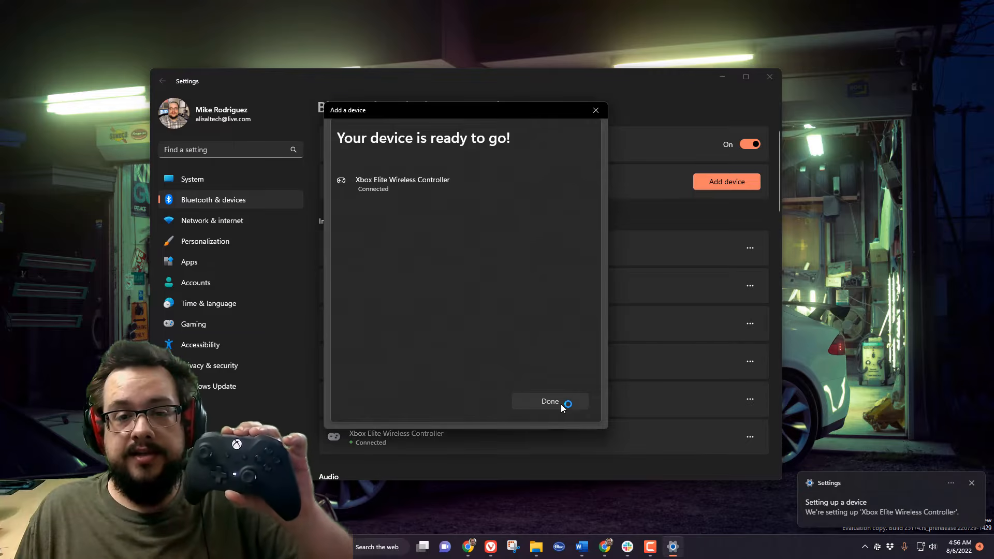
# Step: Close the wizard with Done and check the controller reads Connected in the Devices list
pyautogui.click(548, 402)
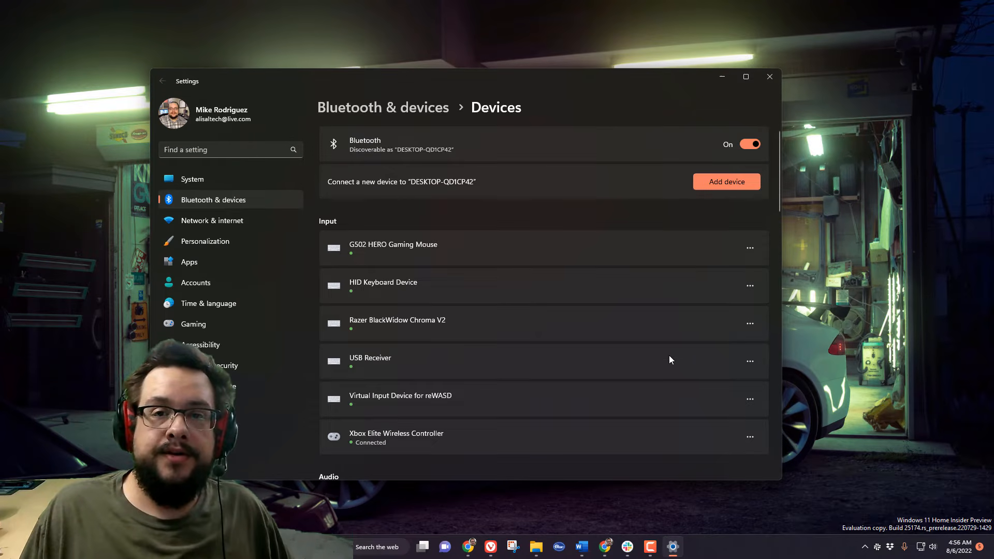
pyautogui.scroll(-3)
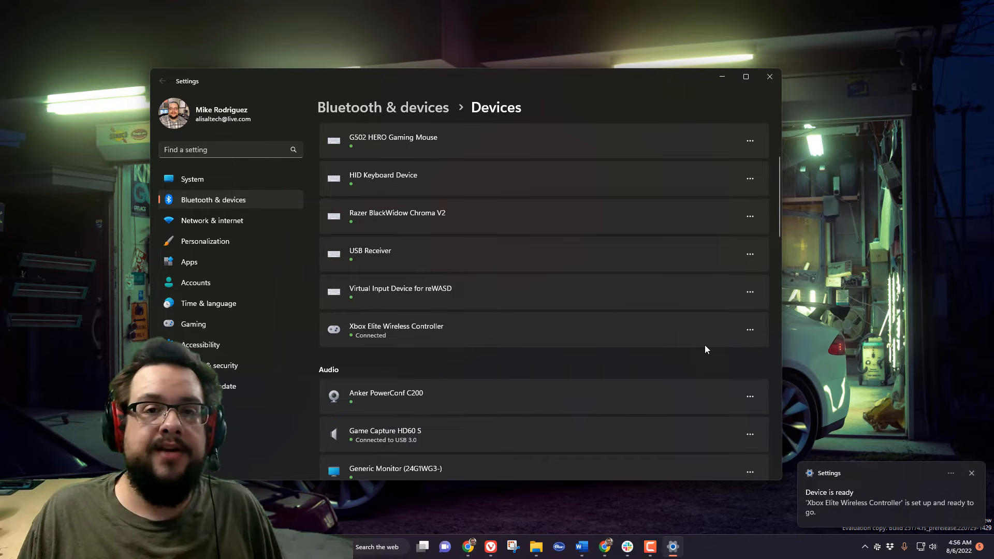
pyautogui.moveTo(696, 320)
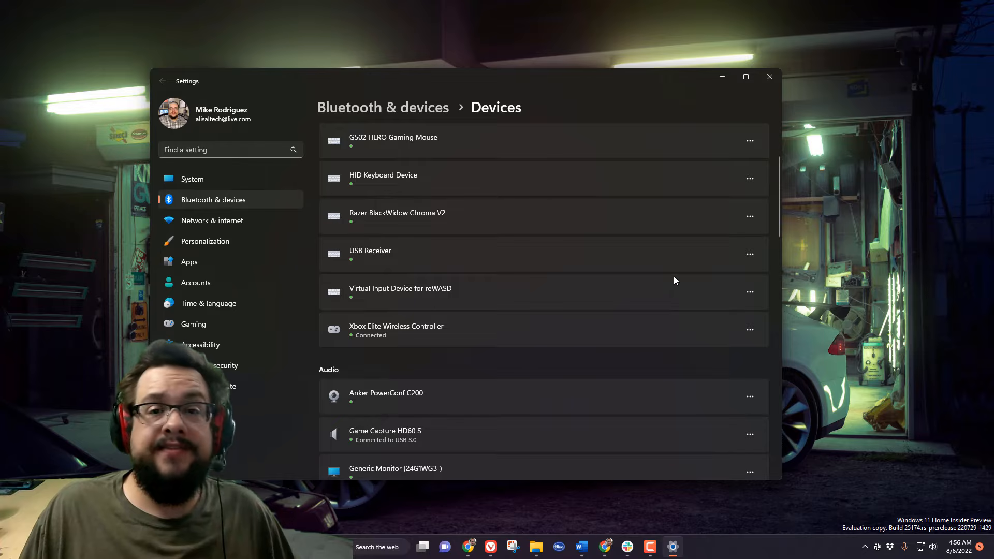
pyautogui.moveTo(594, 296)
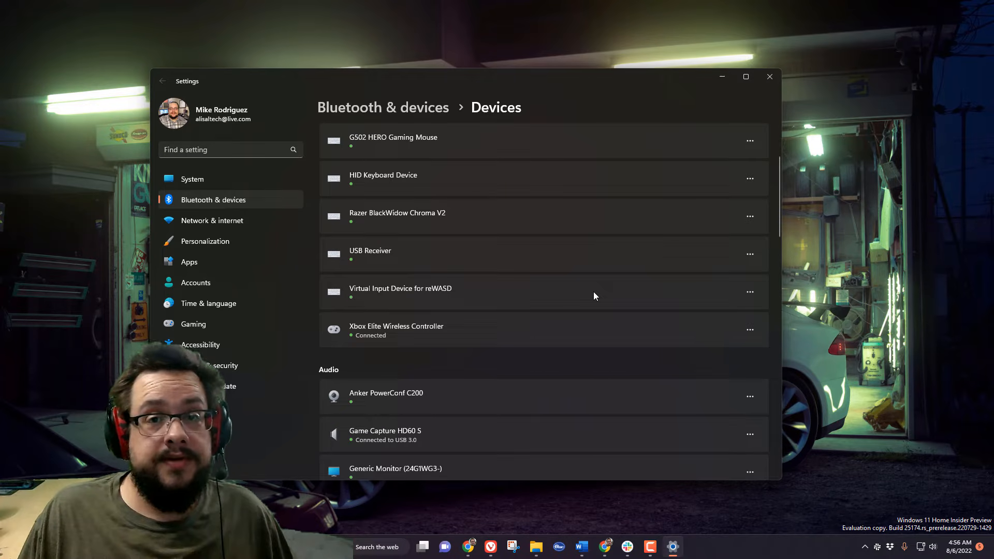
pyautogui.moveTo(329, 523)
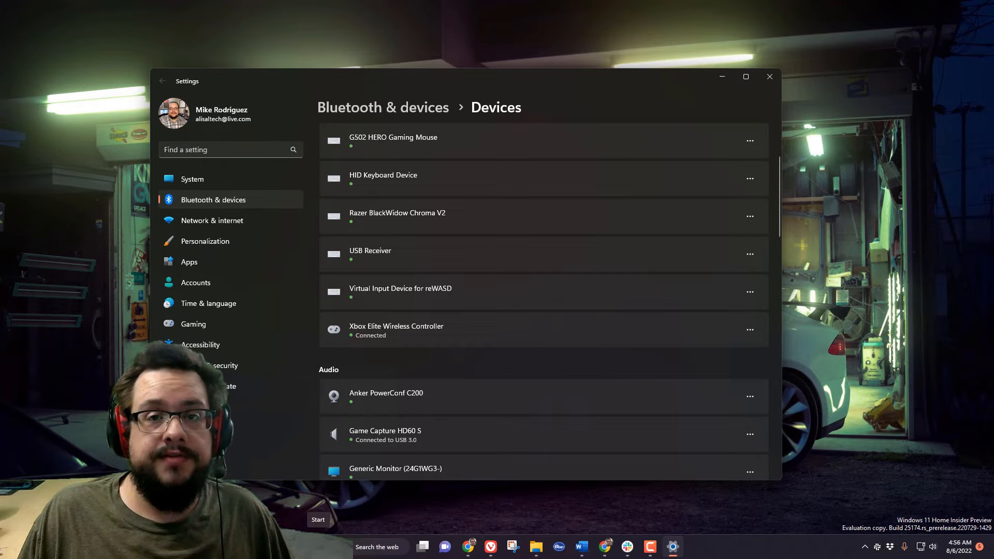
# Step: Launch Device Manager from the Start quick links and select Xbox Elite Wireless Controller under Bluetooth
pyautogui.rightClick(318, 519)
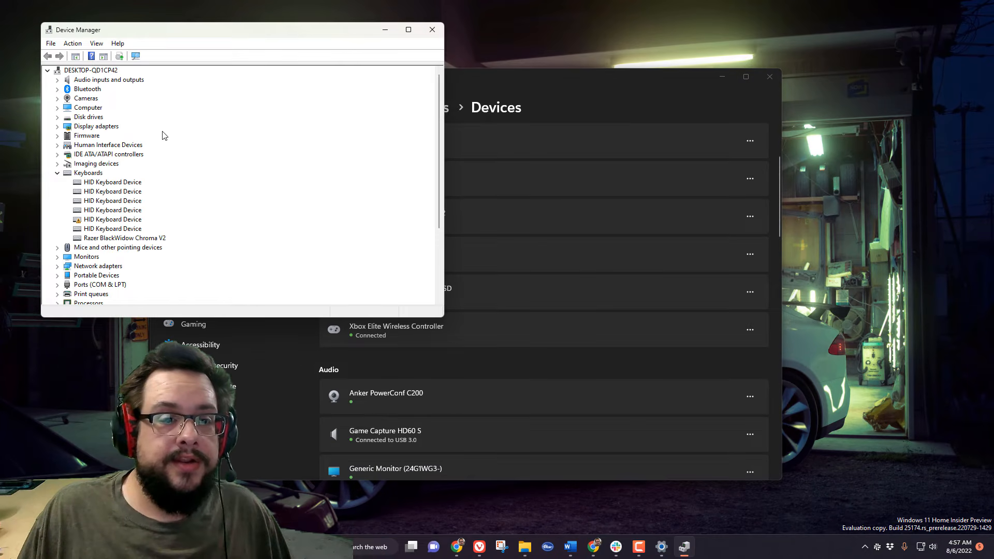
pyautogui.scroll(-3)
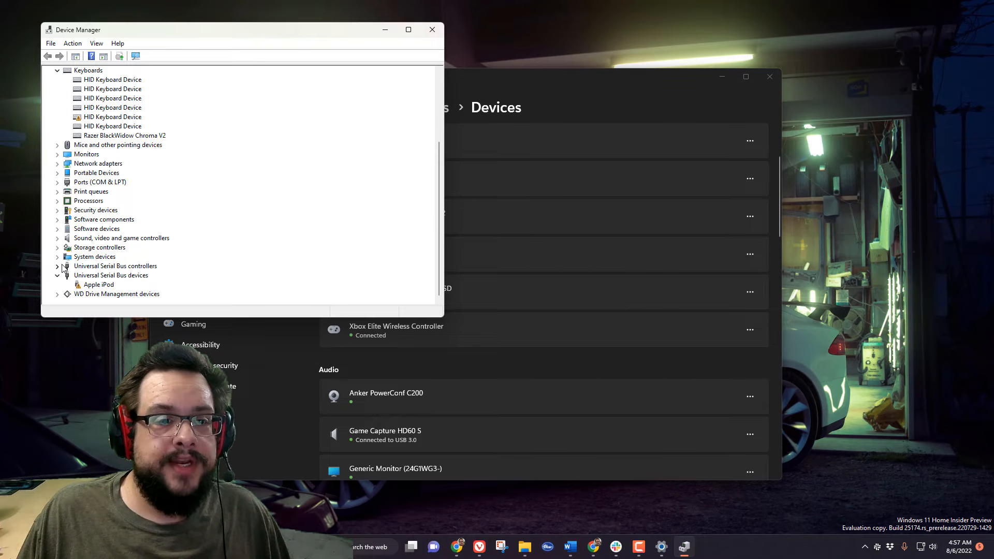
pyautogui.click(58, 248)
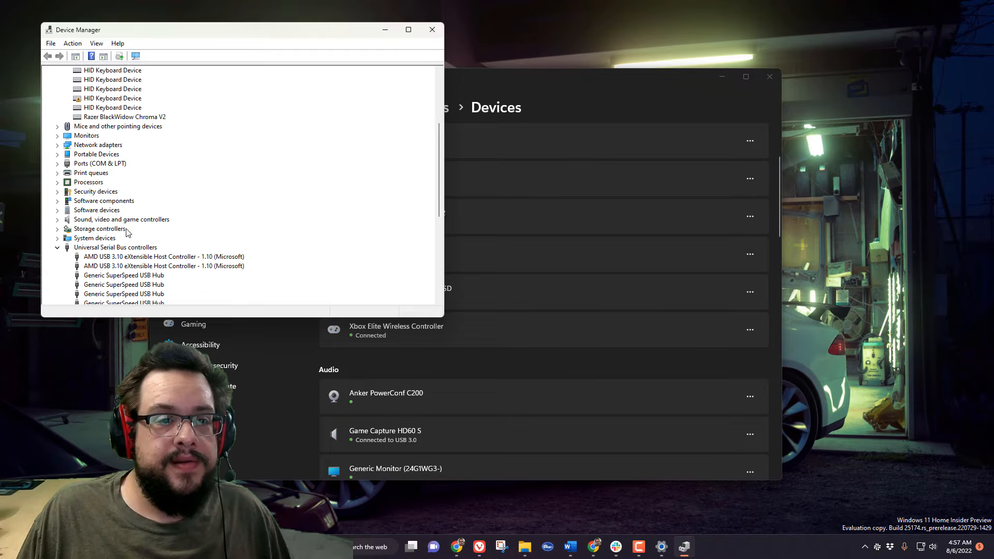
pyautogui.scroll(3)
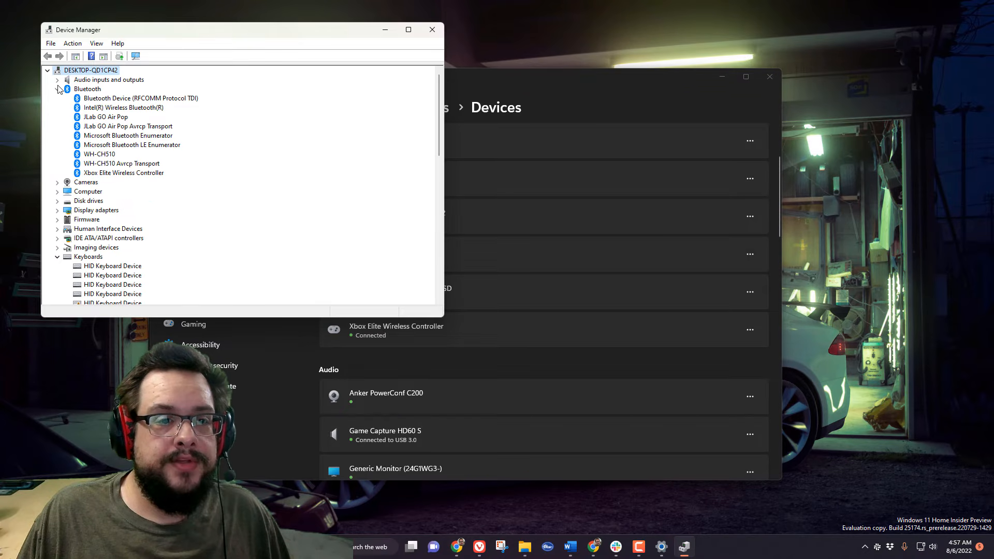
pyautogui.click(123, 172)
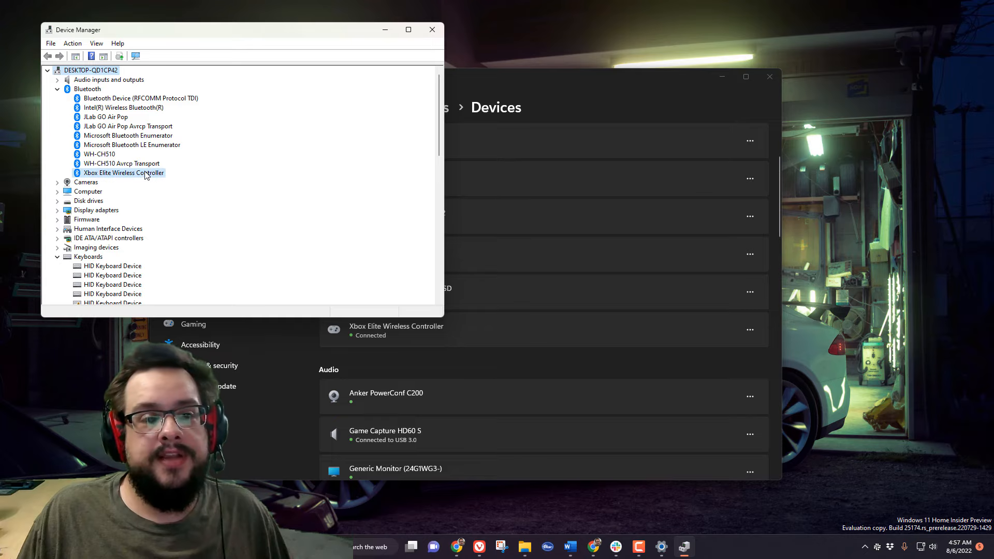
pyautogui.click(123, 173)
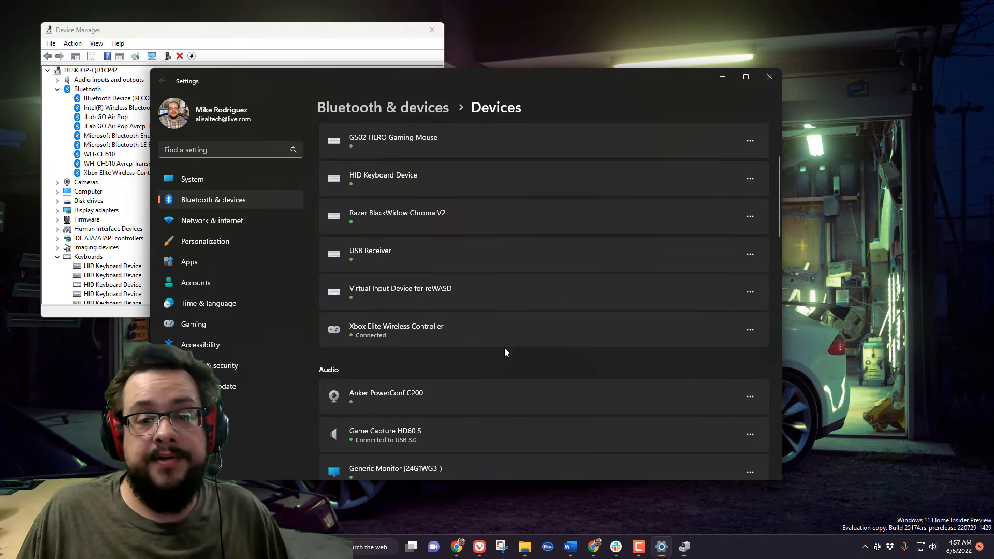
pyautogui.click(124, 173)
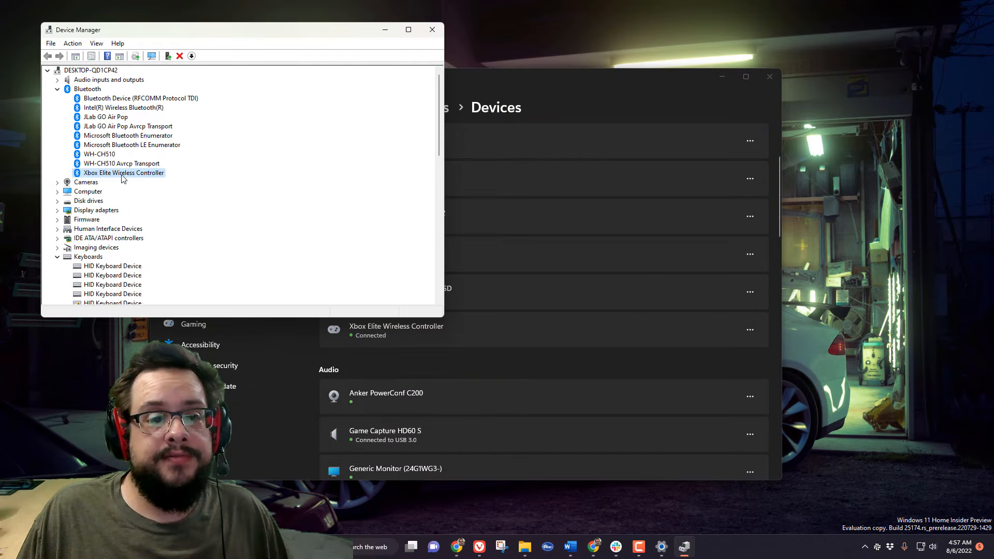
# Step: Show the controller's Uninstall device option, then close Device Manager without changes
pyautogui.rightClick(123, 173)
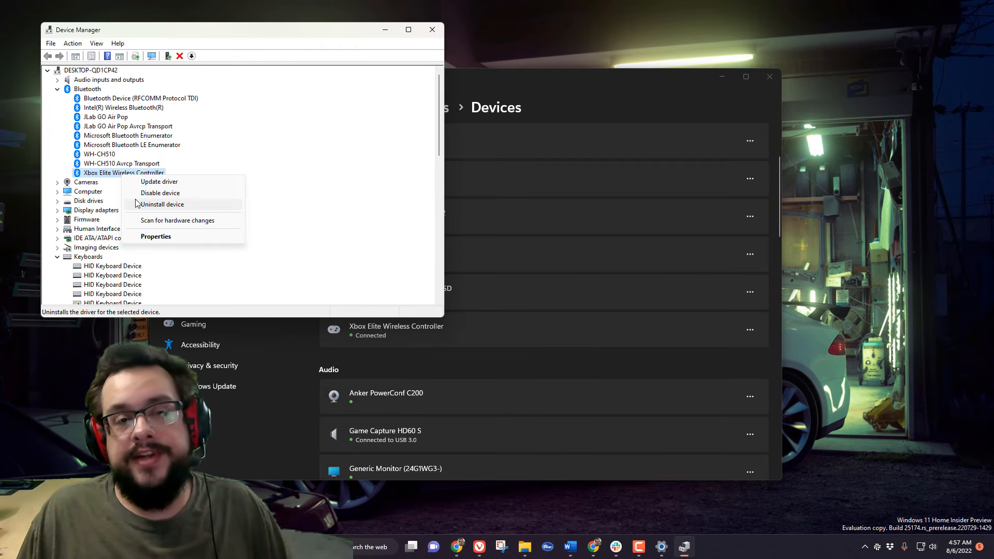
pyautogui.moveTo(142, 204)
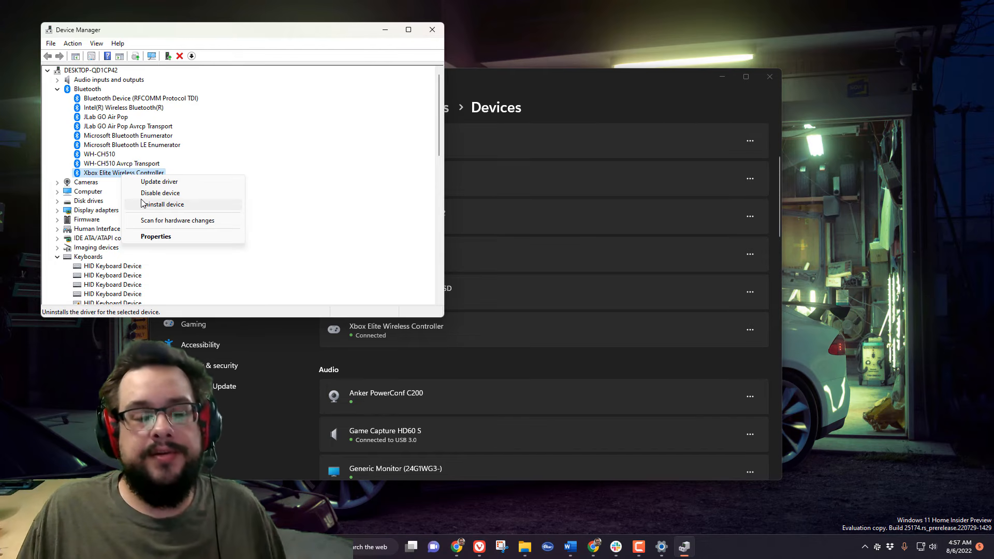
pyautogui.moveTo(184, 215)
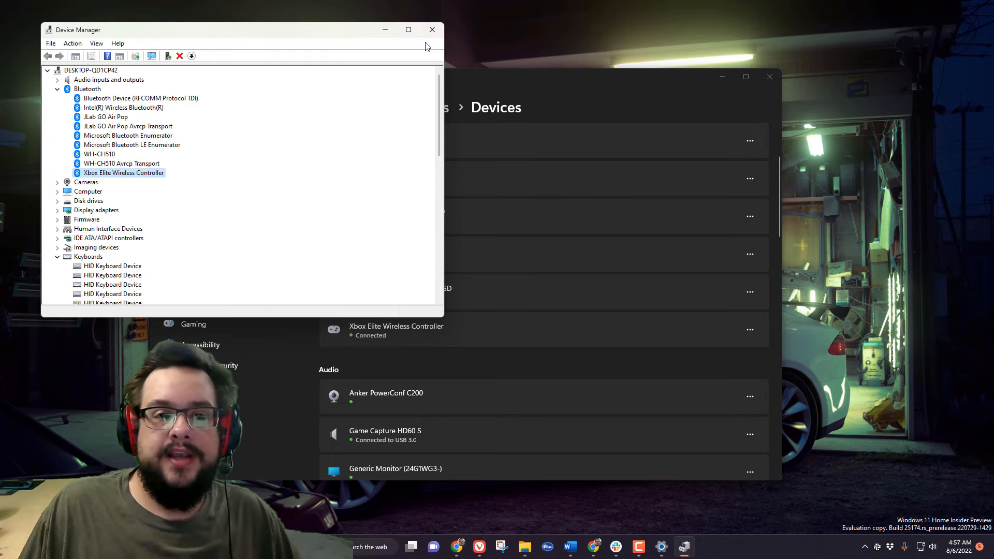
pyautogui.click(432, 29)
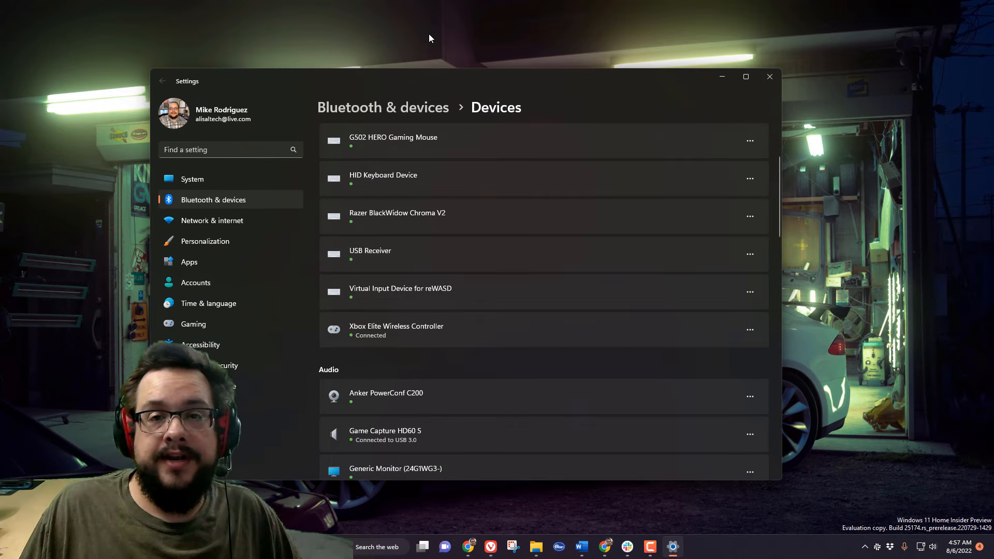
pyautogui.moveTo(378, 57)
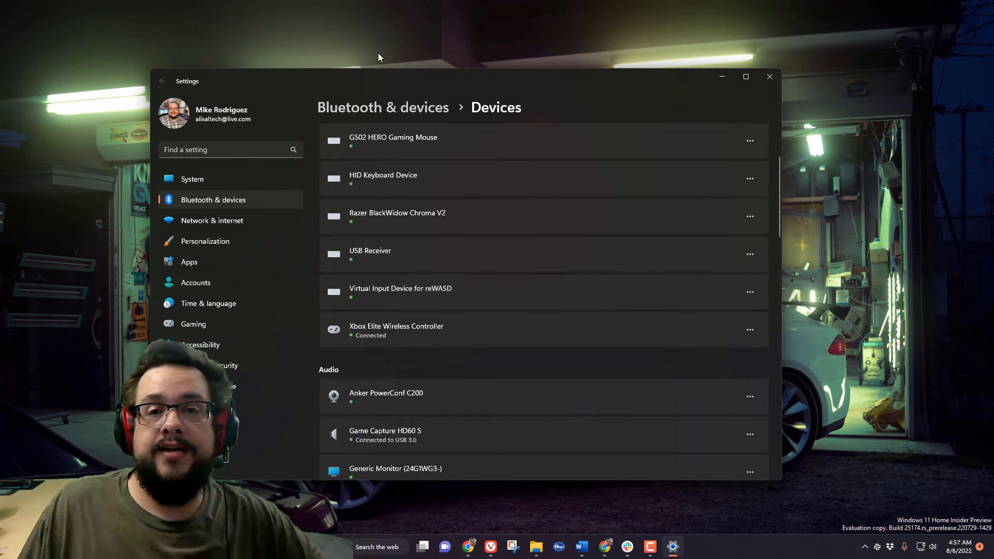
pyautogui.moveTo(456, 52)
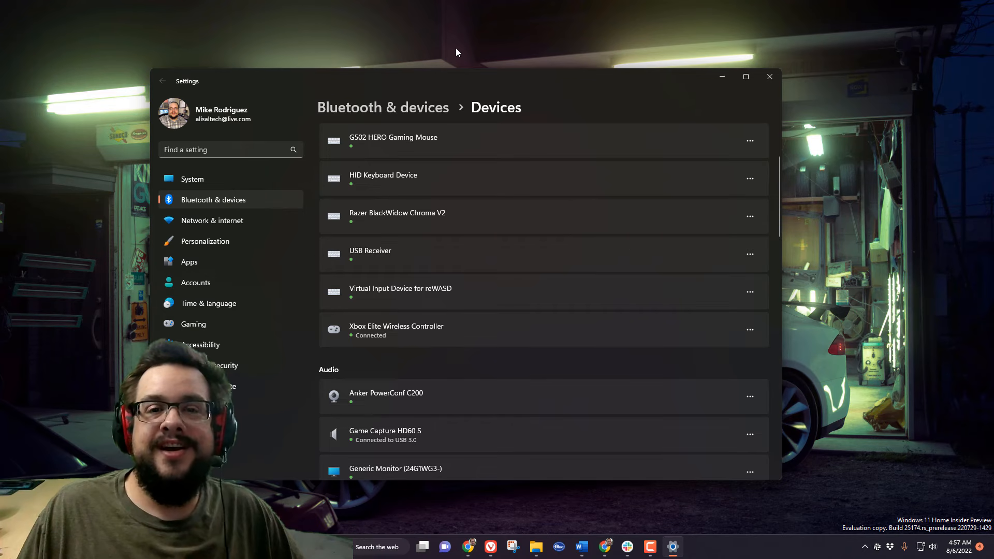